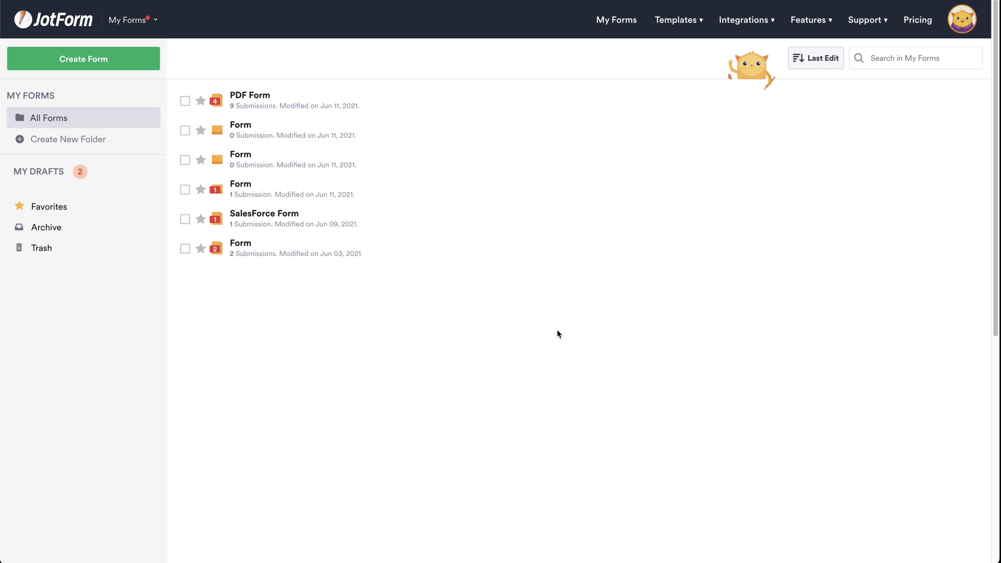
pyautogui.moveTo(564, 298)
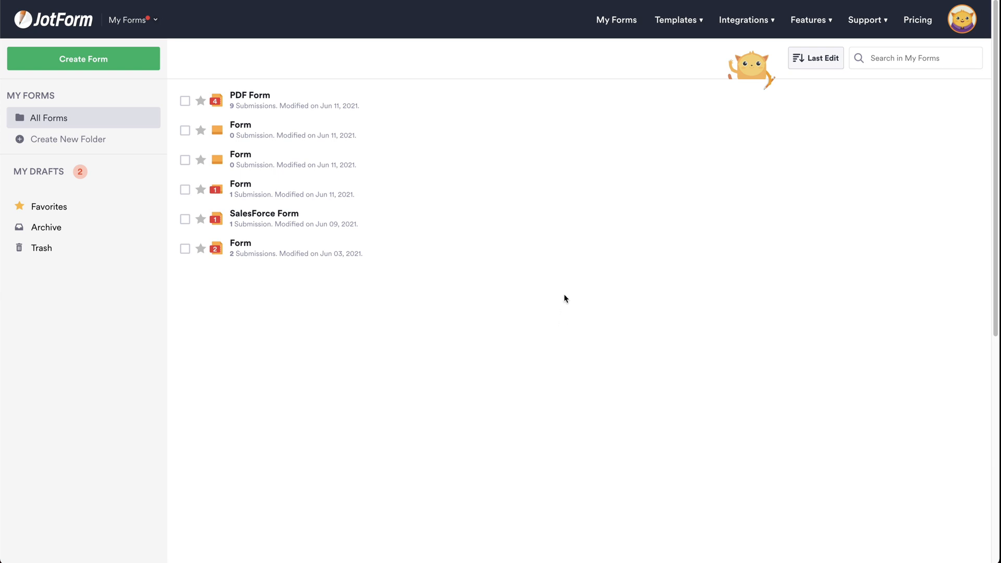
pyautogui.moveTo(838, 108)
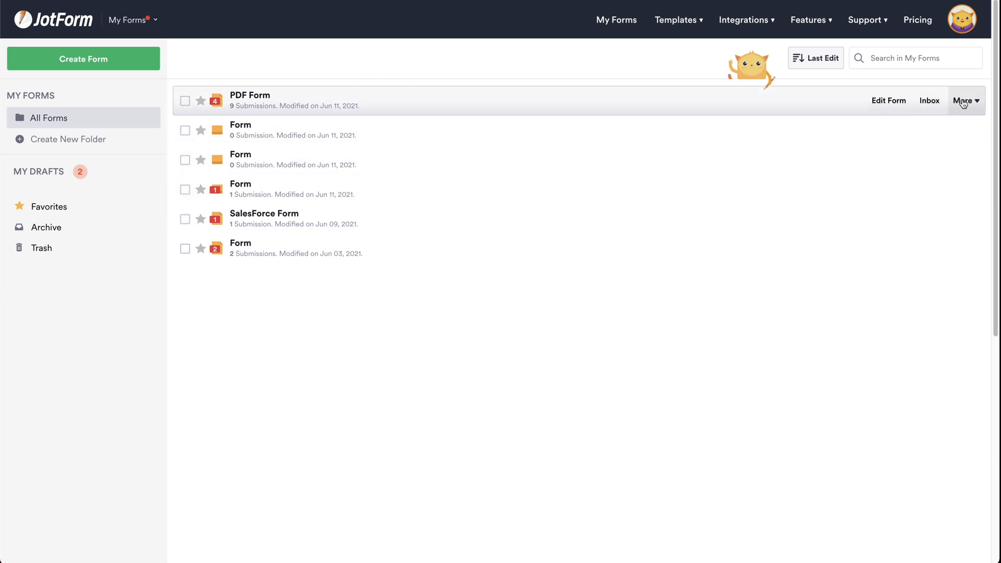
# Choose Create PDF Document from the PDF Form's More actions menu.
pyautogui.click(964, 102)
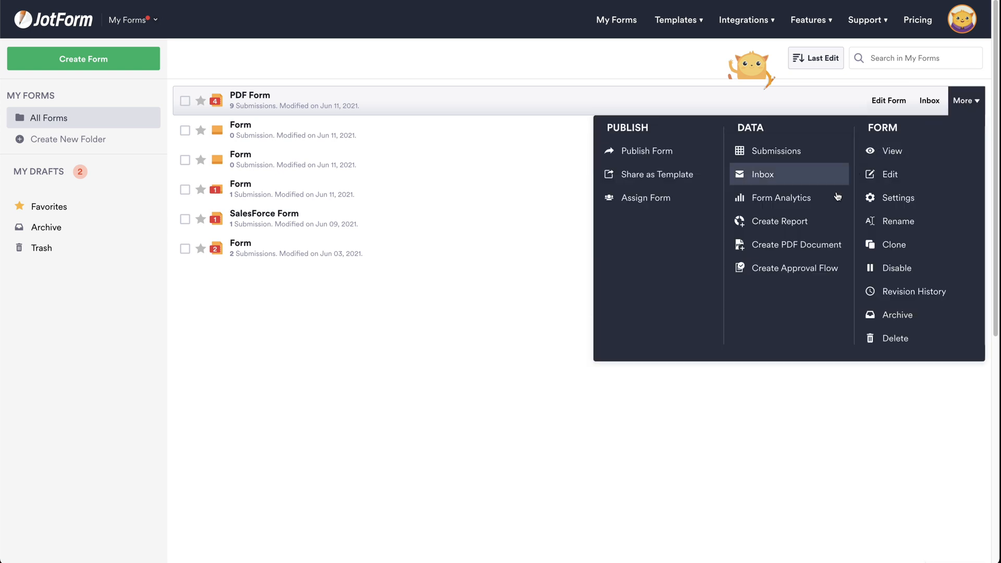
pyautogui.click(796, 244)
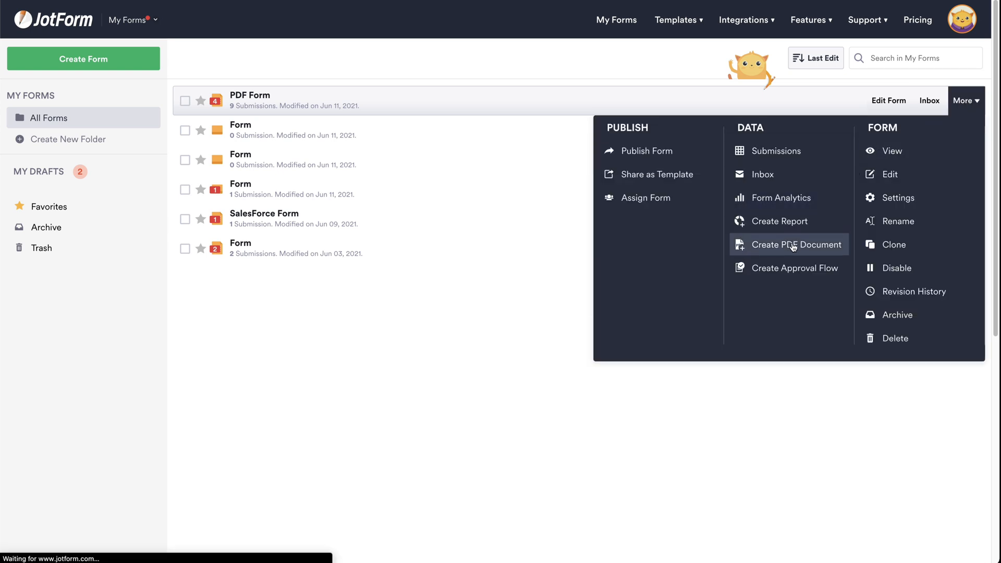
# Name the new document 'PDF' and give it the Side by Side layout.
pyautogui.click(795, 244)
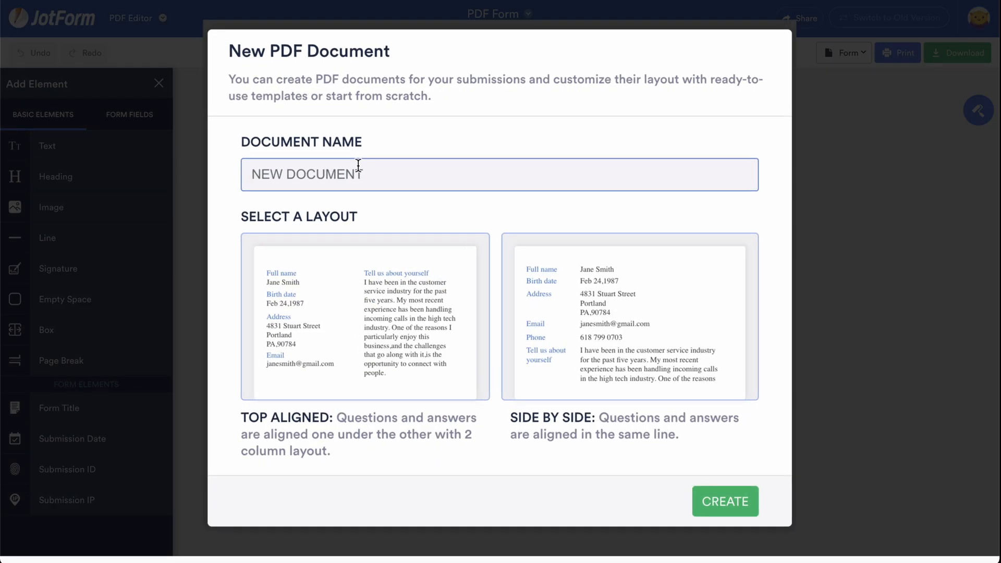
pyautogui.write('PDF')
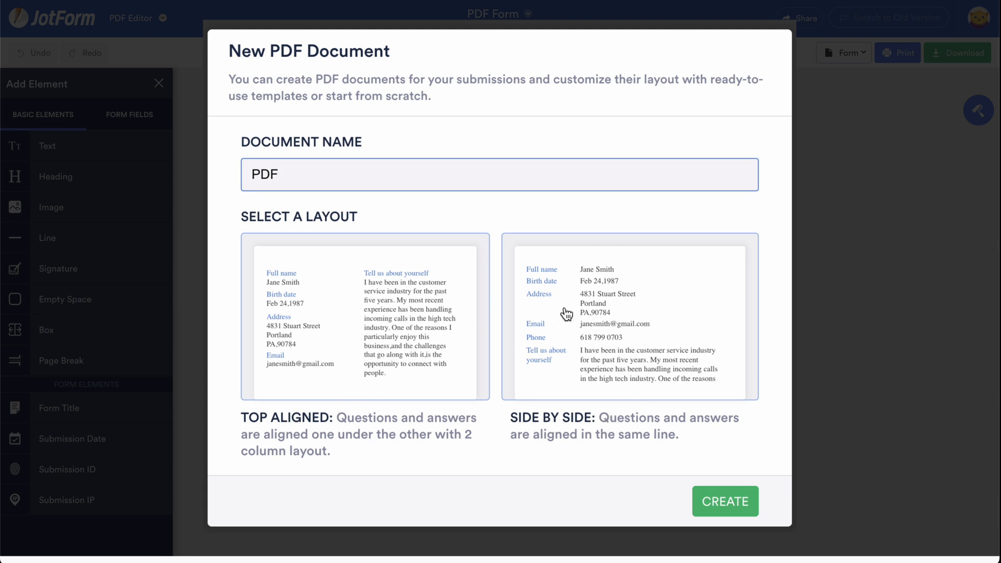
pyautogui.click(725, 501)
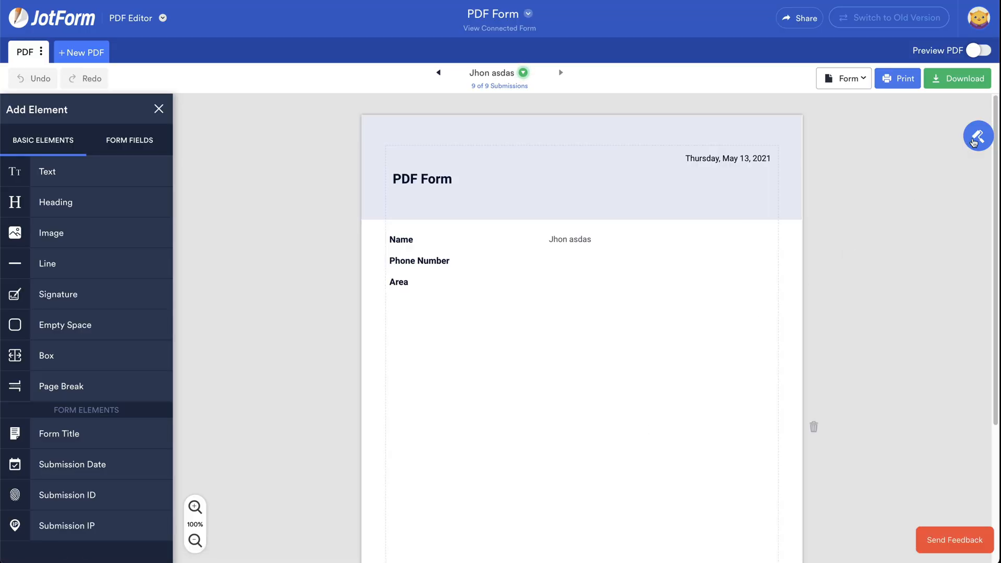
# In Layout Settings, clear the Name and Area tags from the PDF File Name.
pyautogui.click(981, 136)
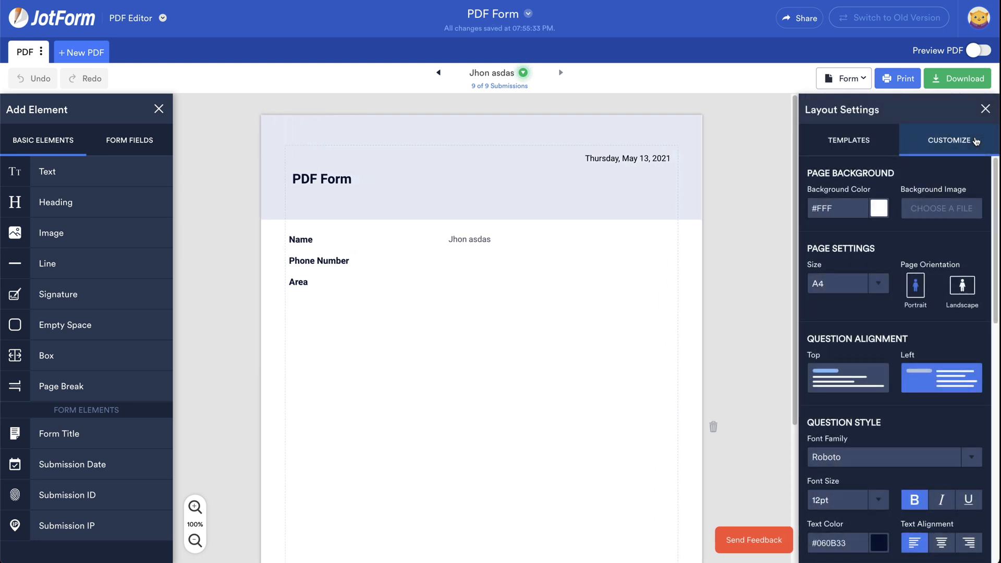
pyautogui.scroll(-3)
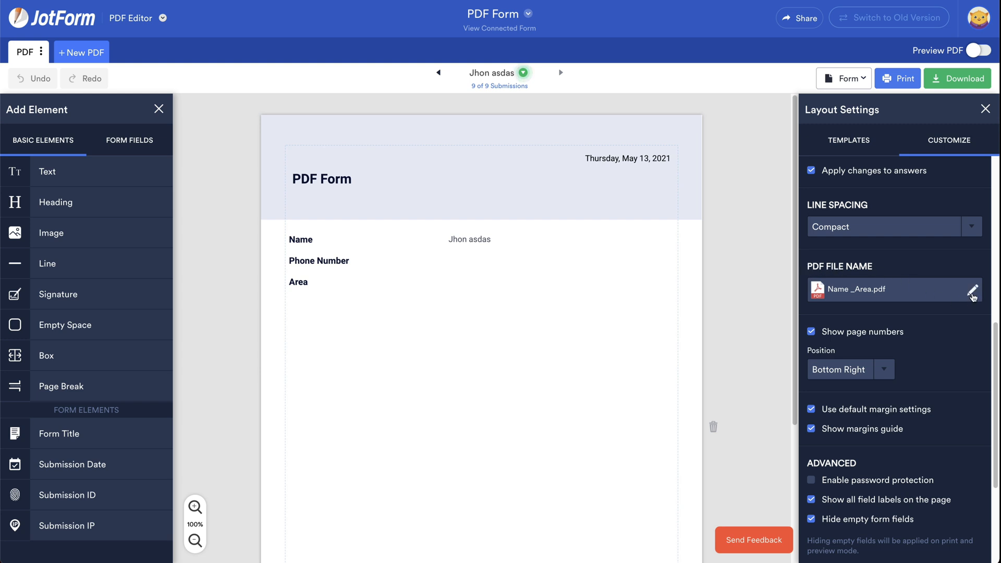
pyautogui.click(971, 289)
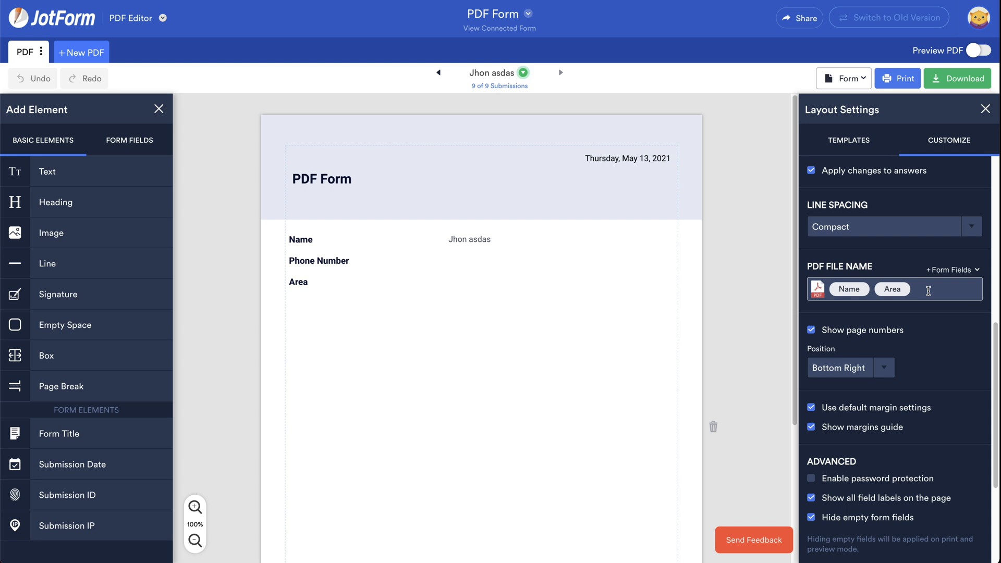
pyautogui.click(892, 289)
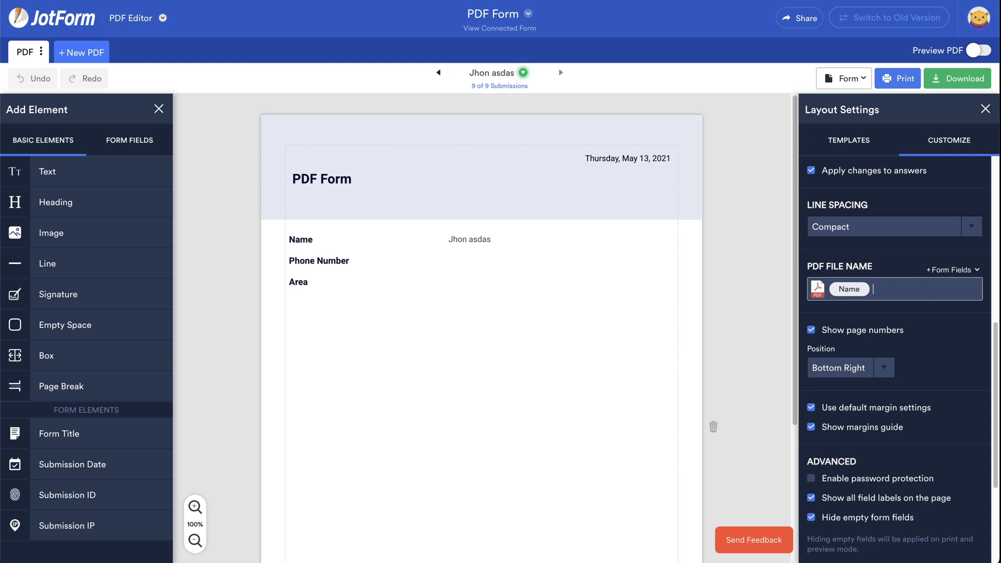
pyautogui.click(849, 288)
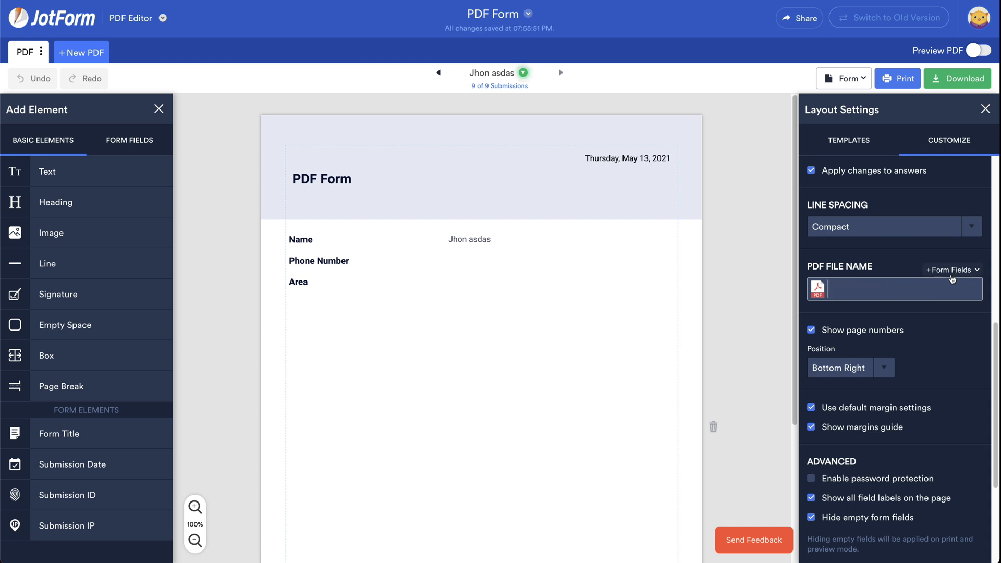
# Build the PDF File Name from the Form Title, Name and Area form fields.
pyautogui.click(950, 269)
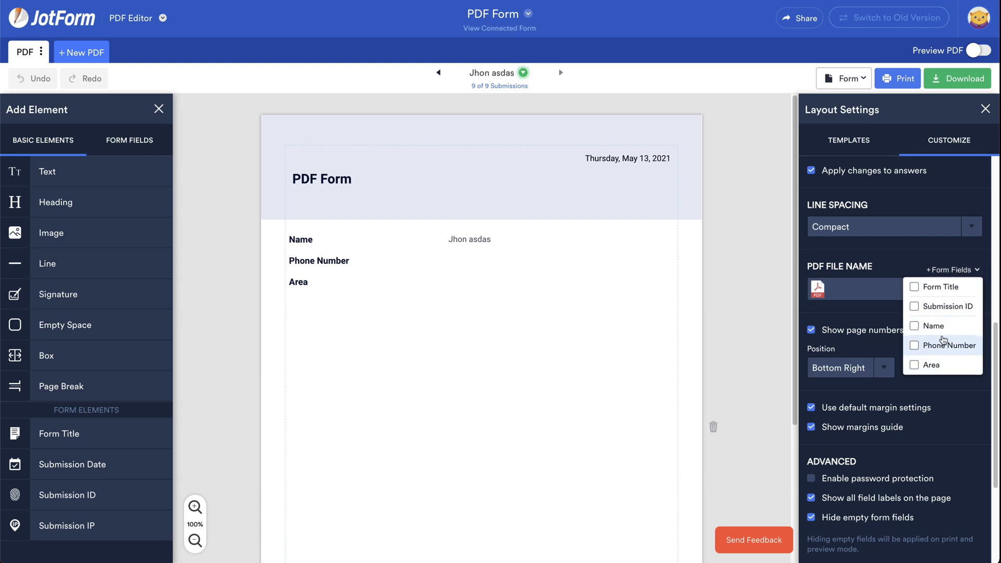
pyautogui.moveTo(914, 287)
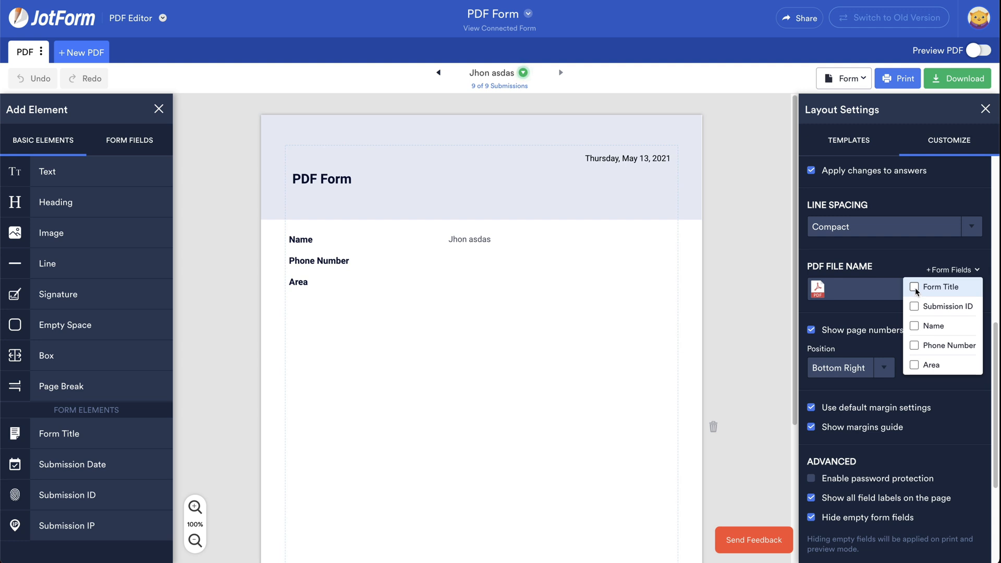
pyautogui.click(914, 287)
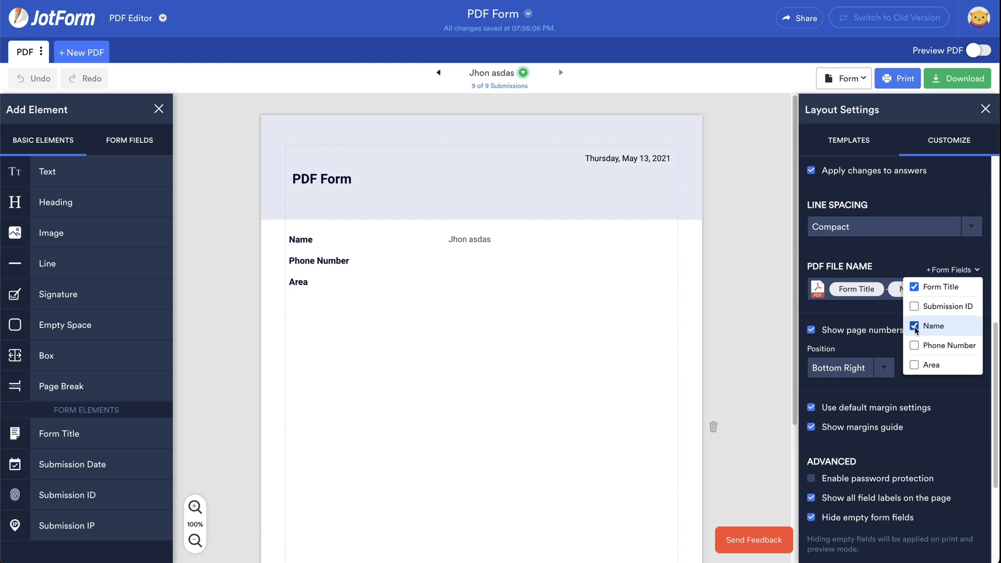
pyautogui.click(914, 326)
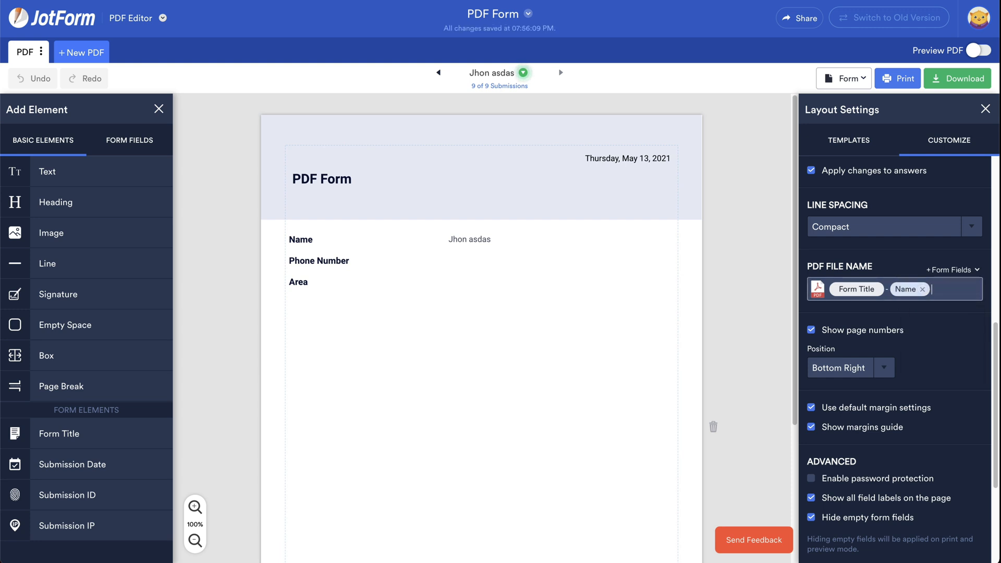
pyautogui.click(950, 269)
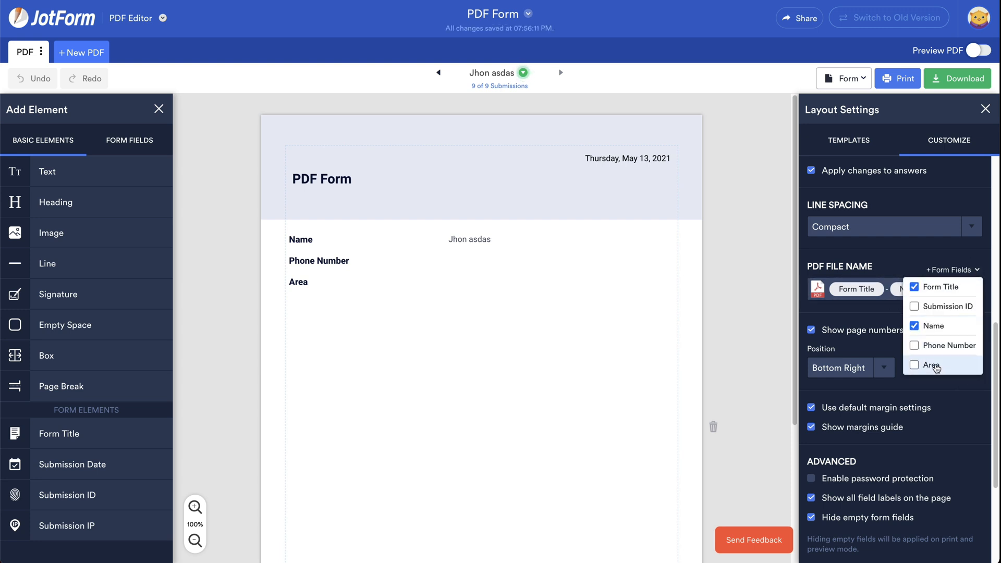
pyautogui.click(913, 365)
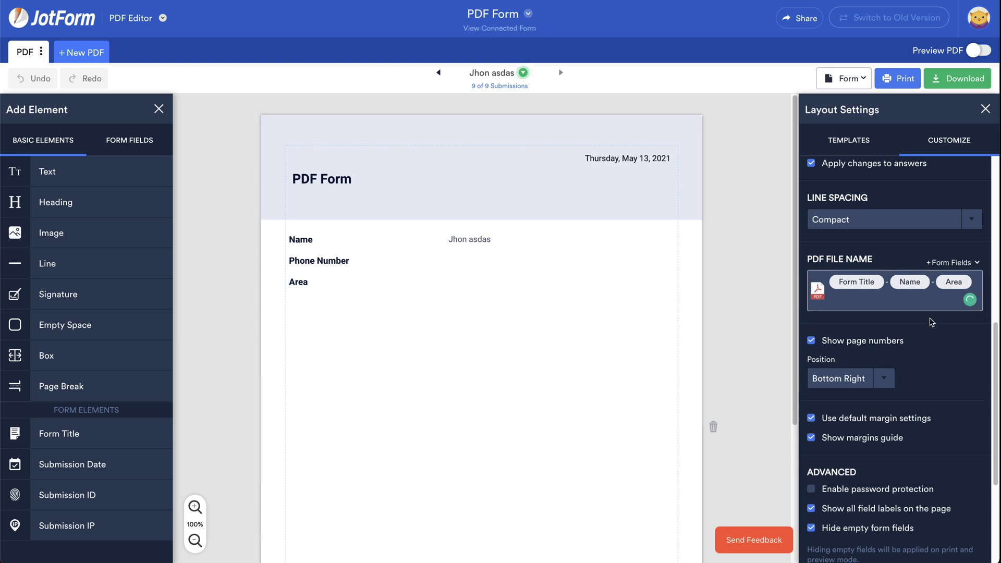
pyautogui.moveTo(913, 313)
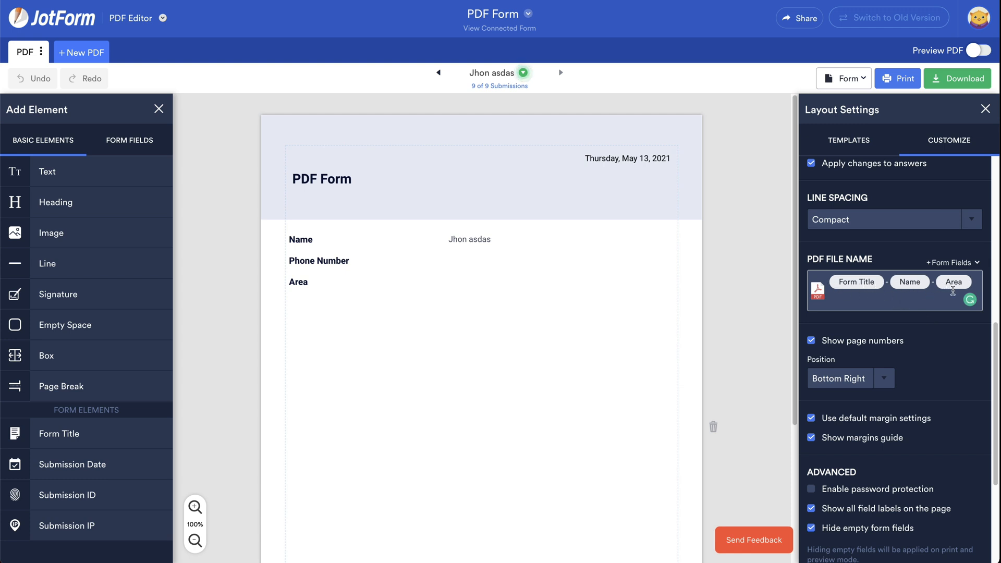
# Save the layout as a template titled 'PDF' in the Agreement category.
pyautogui.scroll(-3)
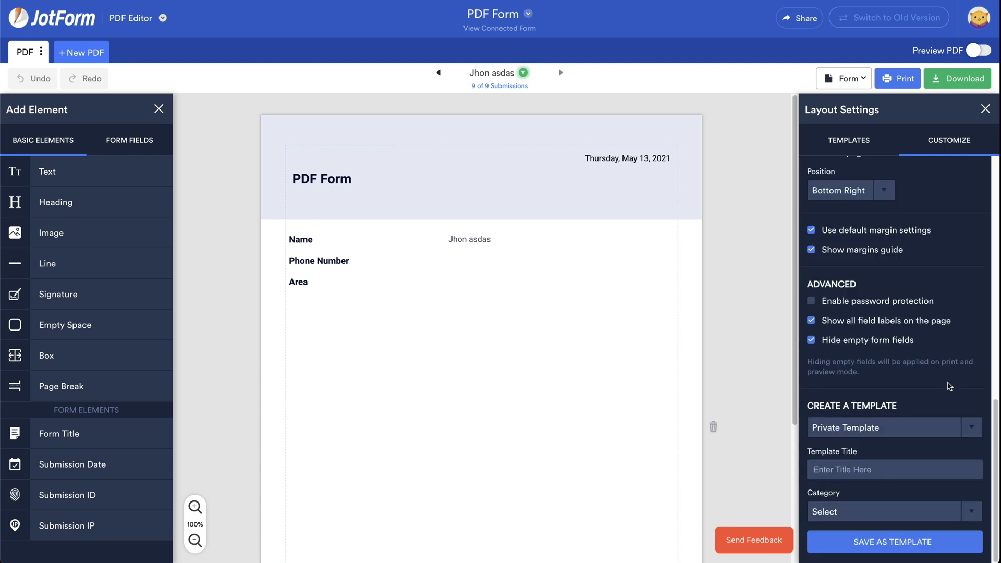
pyautogui.click(895, 469)
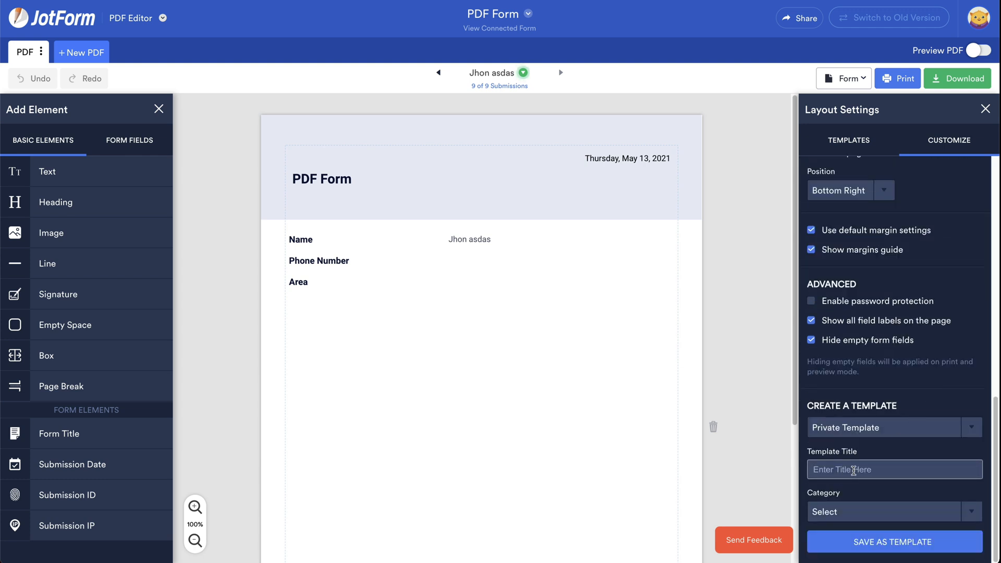
pyautogui.write('PDF')
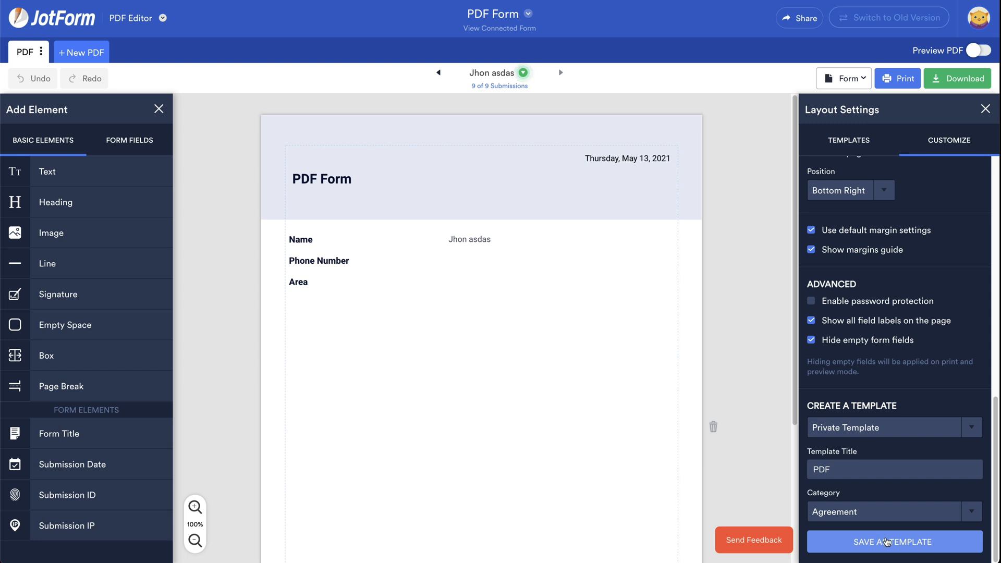
pyautogui.click(891, 542)
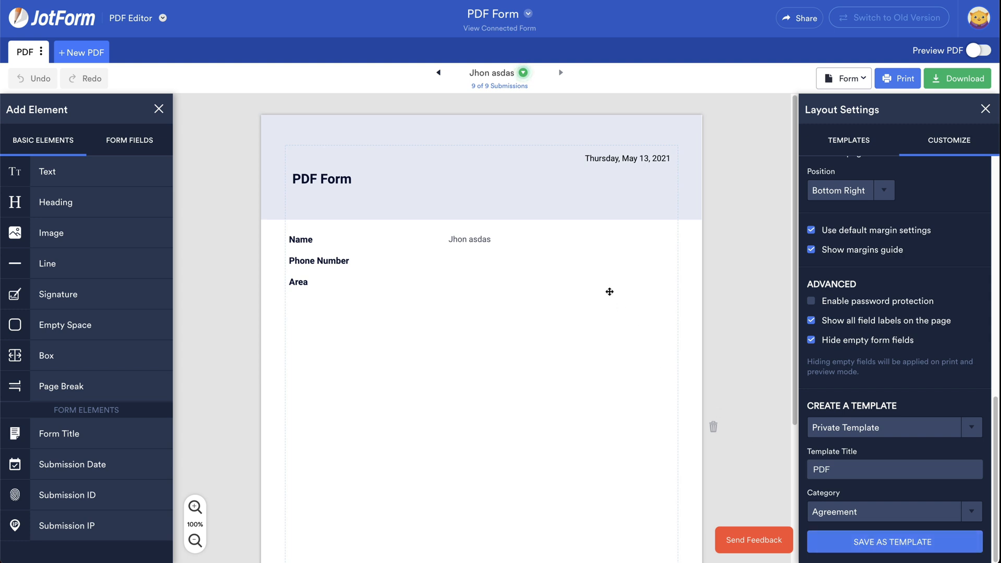
pyautogui.moveTo(439, 72)
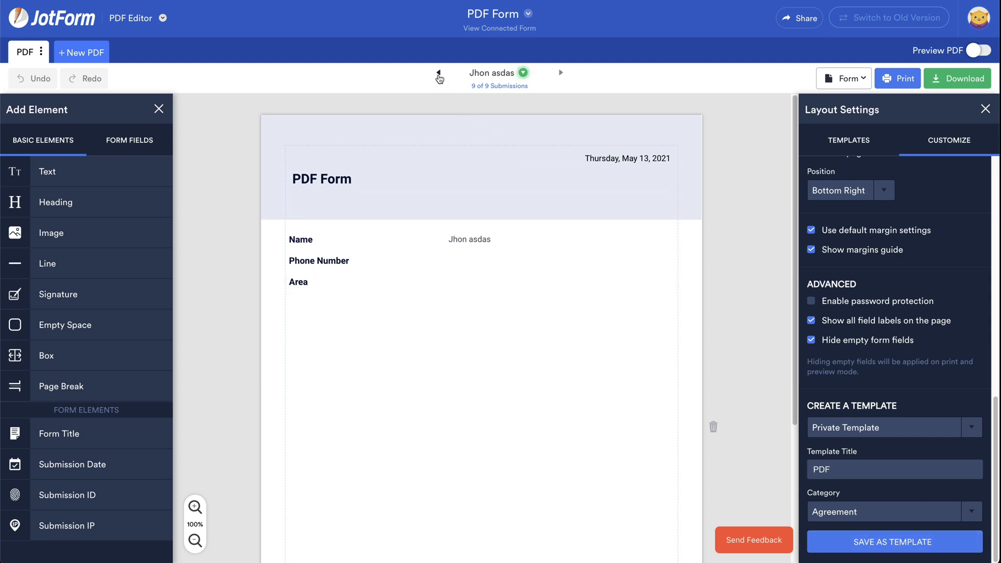
# Preview the previous submission (Sara sdf) as PDF and show its Download choices.
pyautogui.click(437, 72)
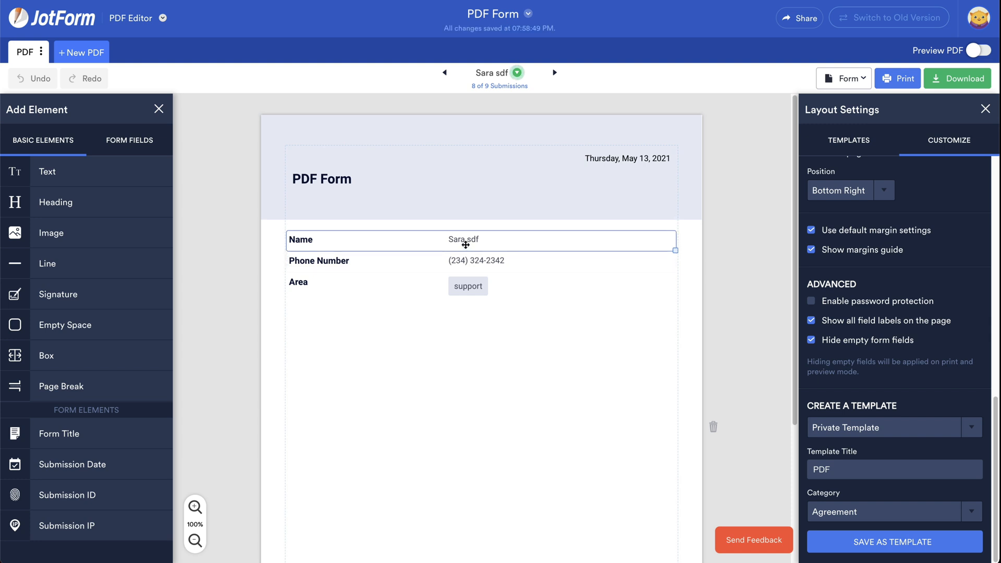
pyautogui.click(974, 50)
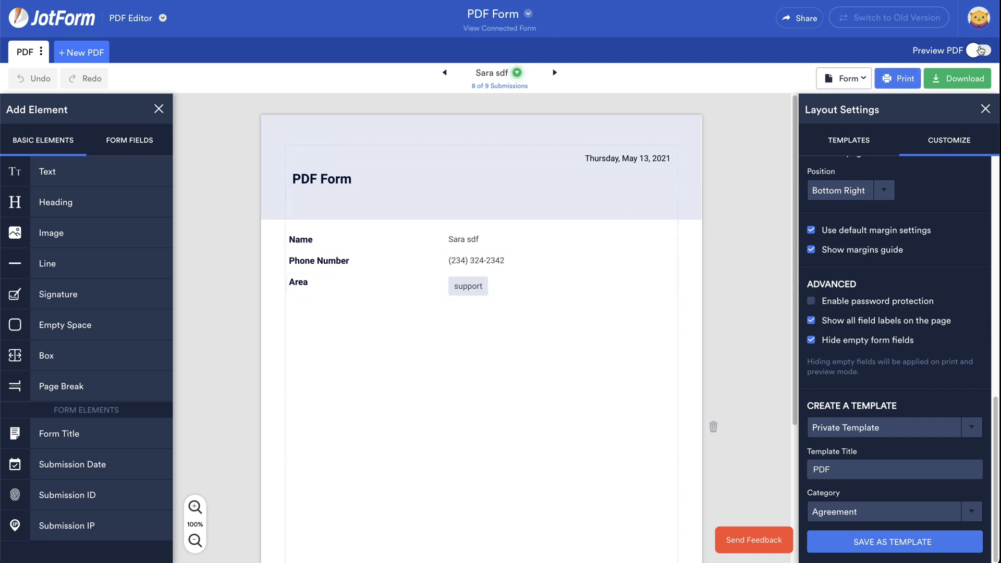
pyautogui.click(978, 49)
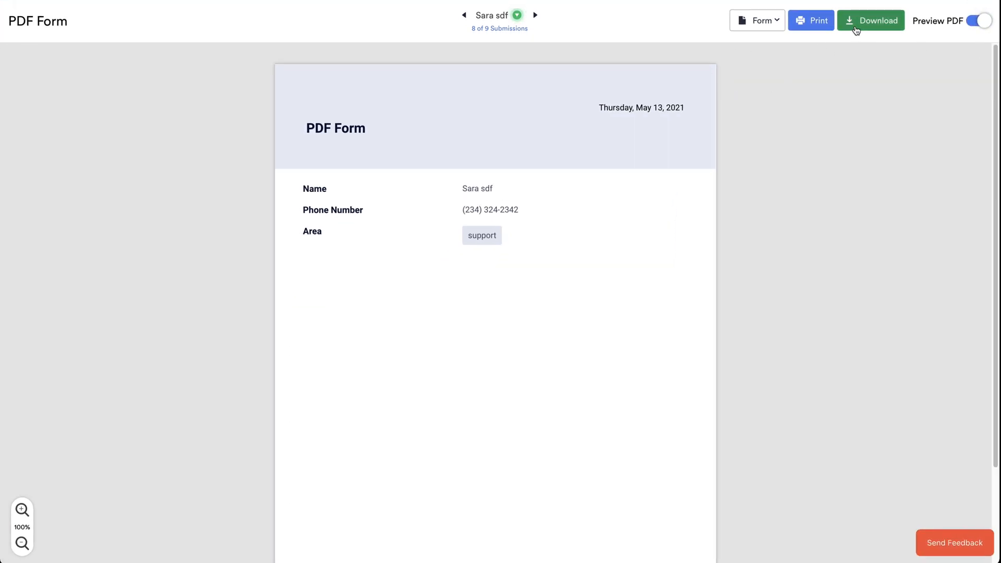
pyautogui.click(870, 20)
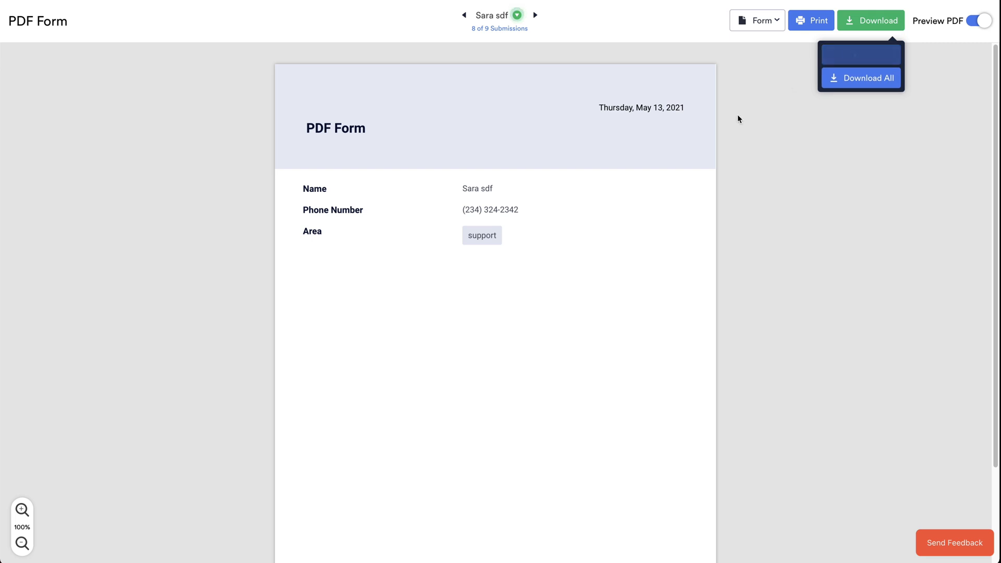
pyautogui.moveTo(666, 189)
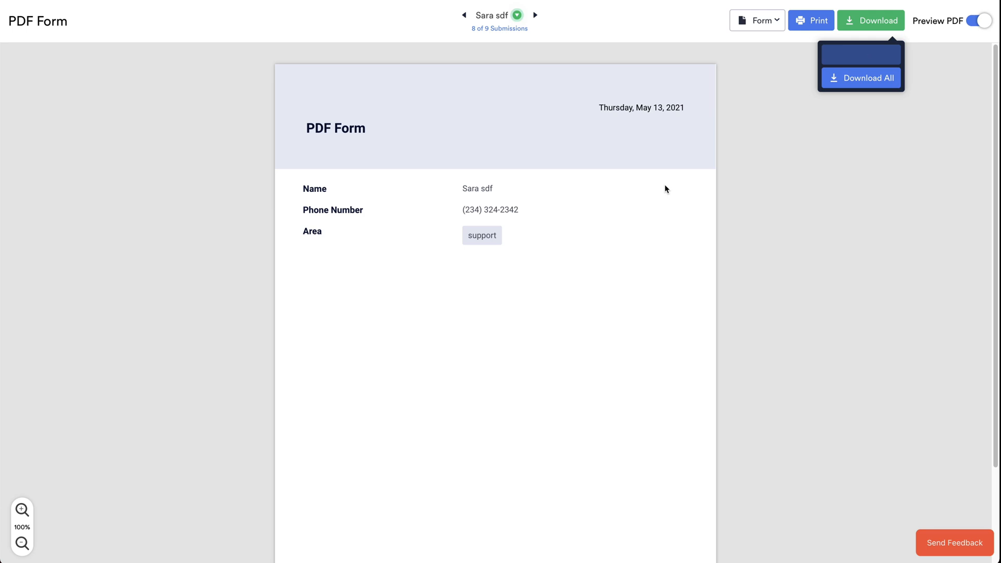
# Download the PDF, the save prompt suggesting the name PDF-Form-Sara-sdf-support.
pyautogui.click(859, 54)
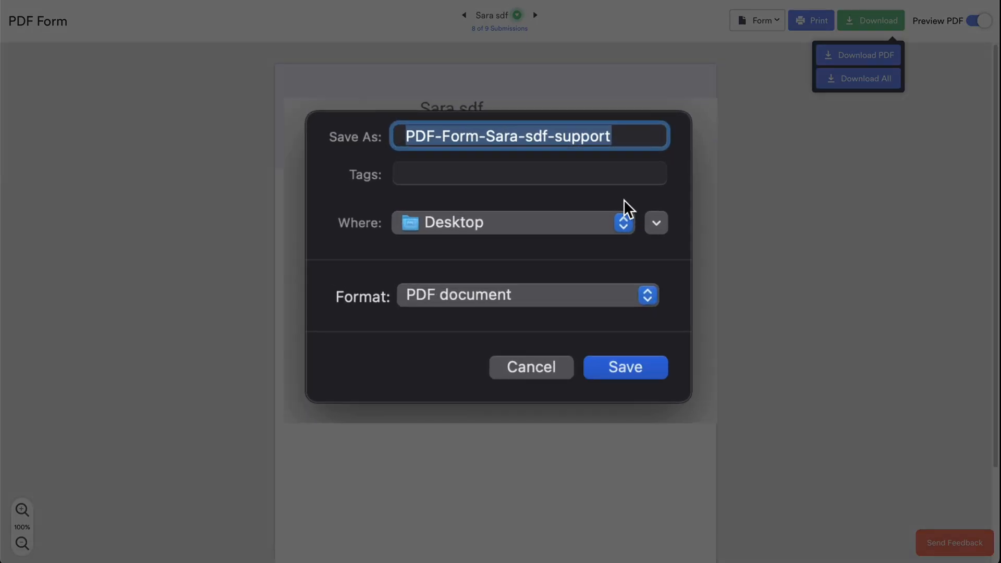
pyautogui.click(405, 138)
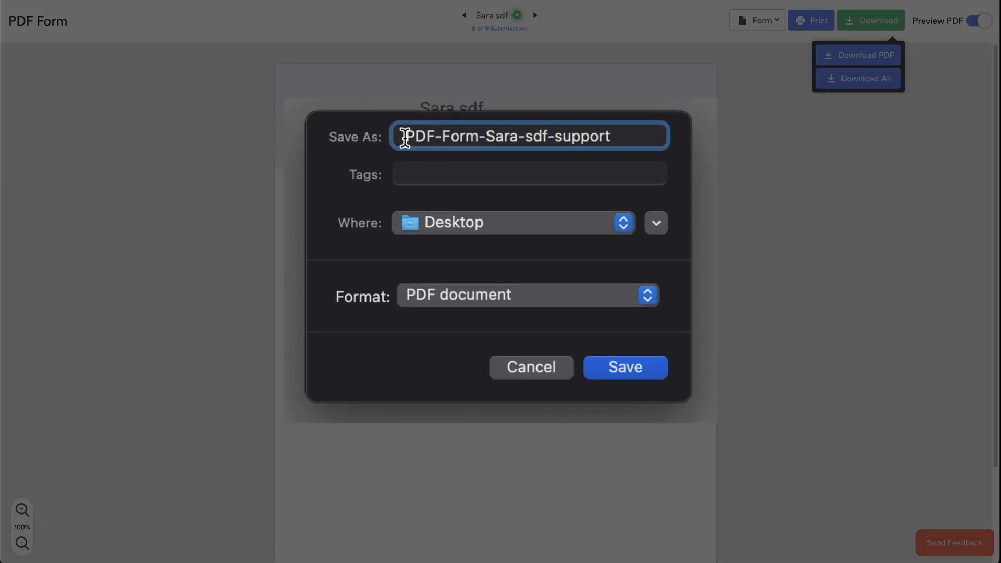
pyautogui.doubleClick(442, 135)
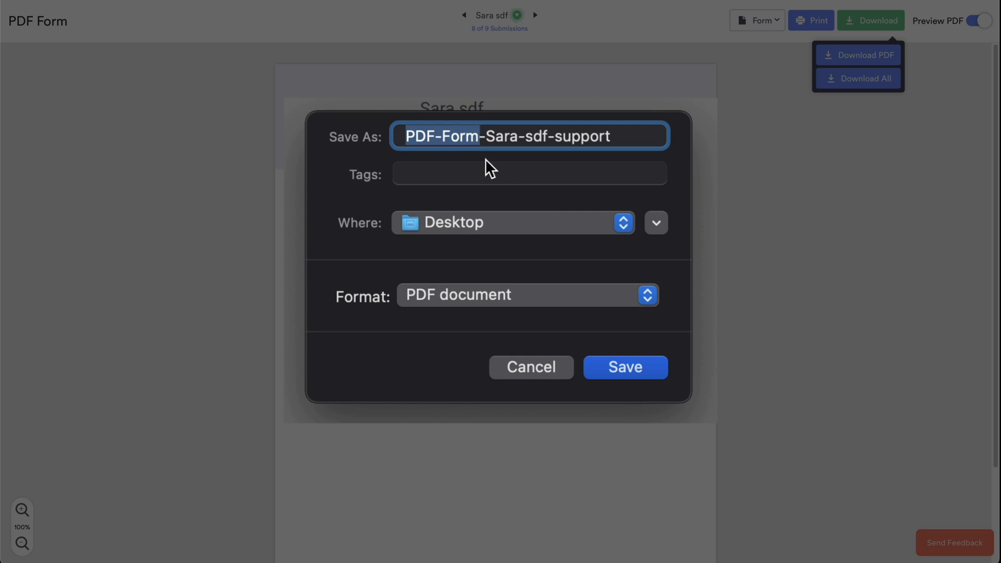